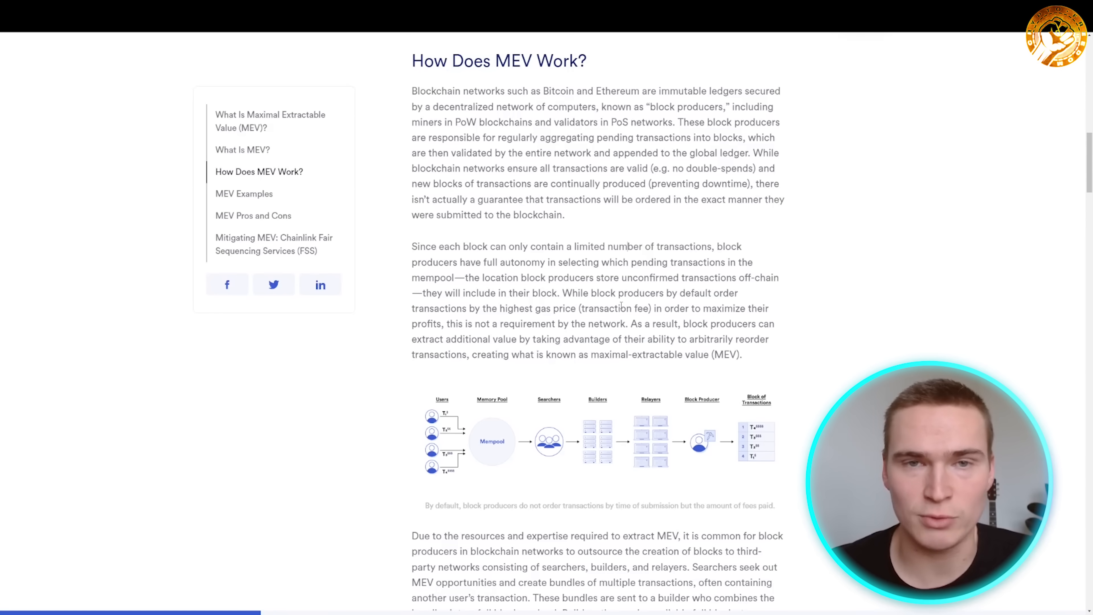
Step: Scroll through the Arbitrum DEX article's table of contents and opening sections
{"action": "scroll", "scroll_direction": "up", "scroll_amount": 3}
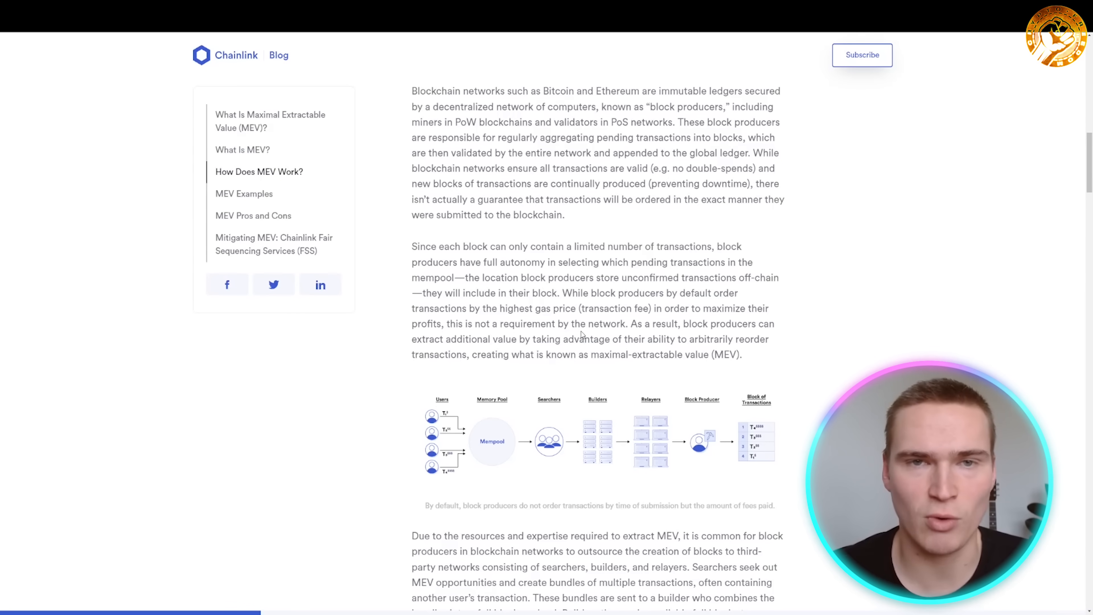
{"action": "scroll", "scroll_direction": "down", "scroll_amount": 3}
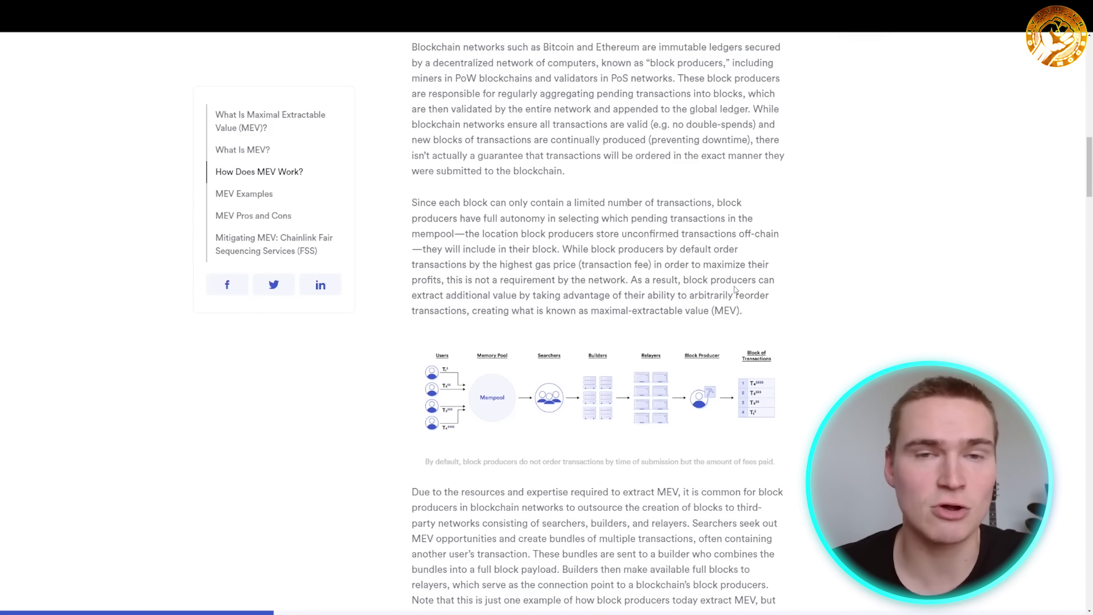
{"action": "mouse_move", "coordinate": [479, 298]}
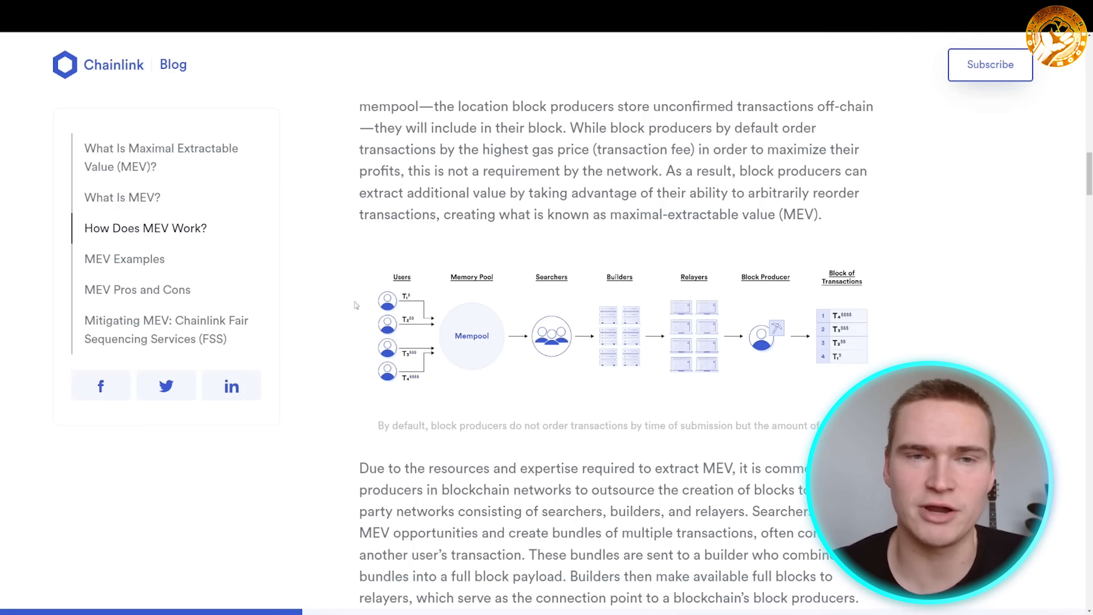
{"action": "mouse_move", "coordinate": [409, 355]}
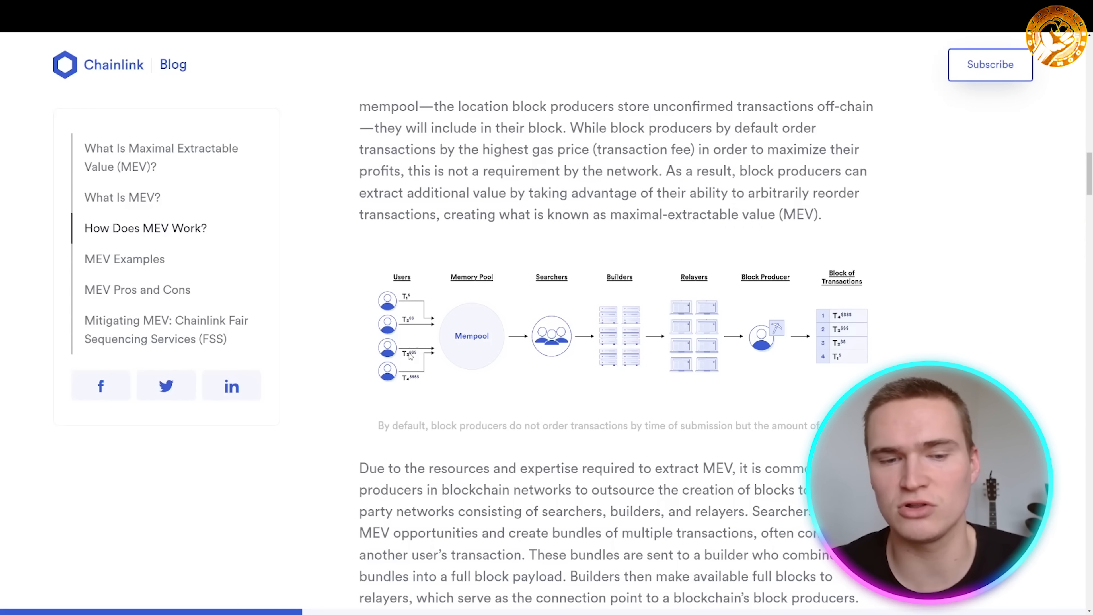
{"action": "mouse_move", "coordinate": [490, 336]}
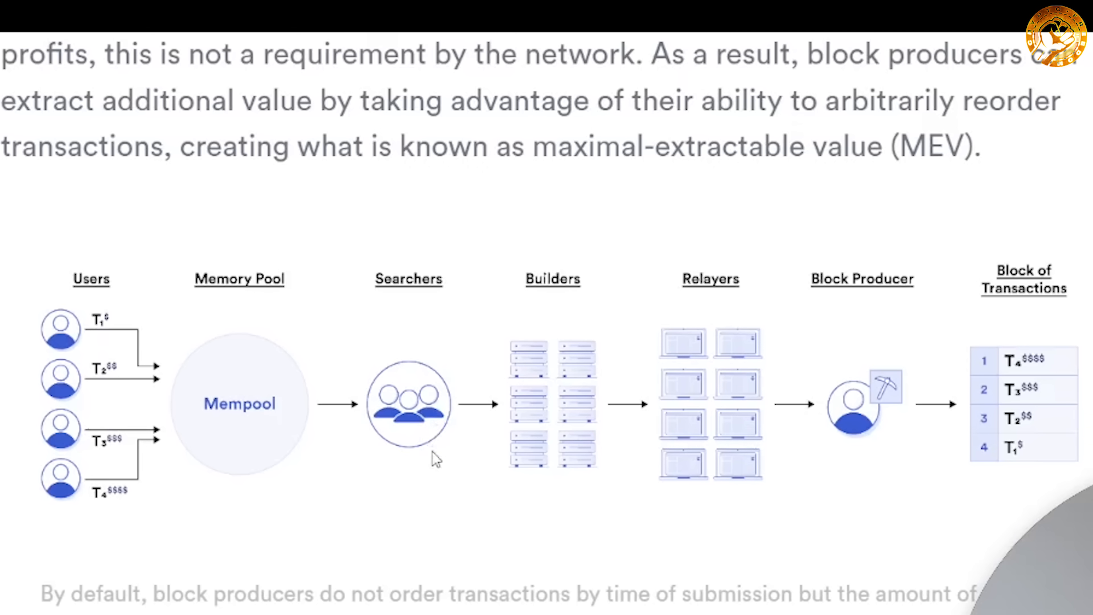
{"action": "mouse_move", "coordinate": [450, 445]}
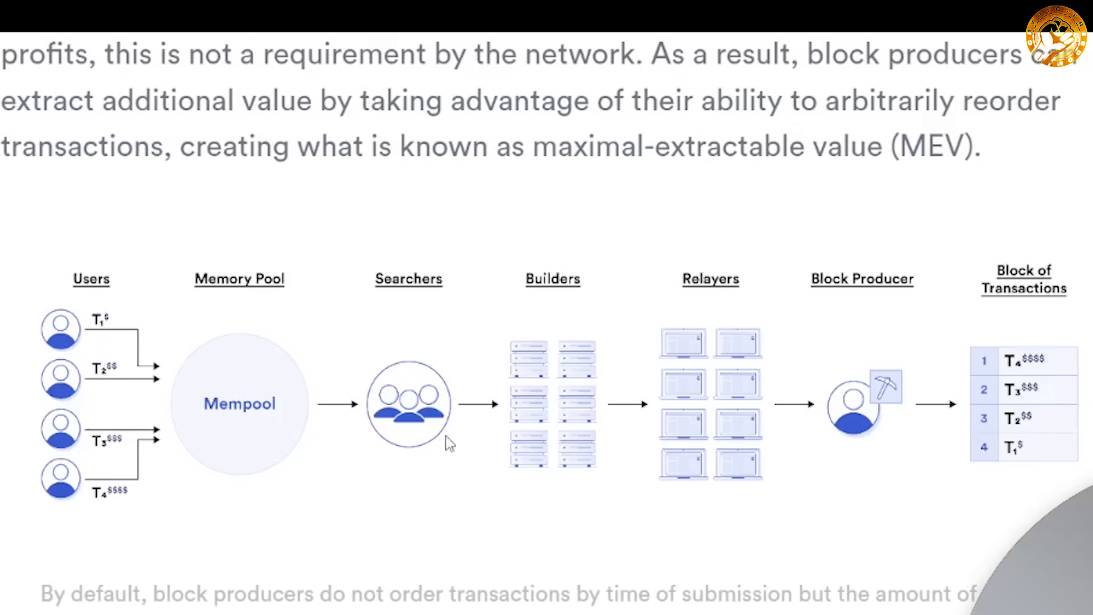
{"action": "mouse_move", "coordinate": [930, 475]}
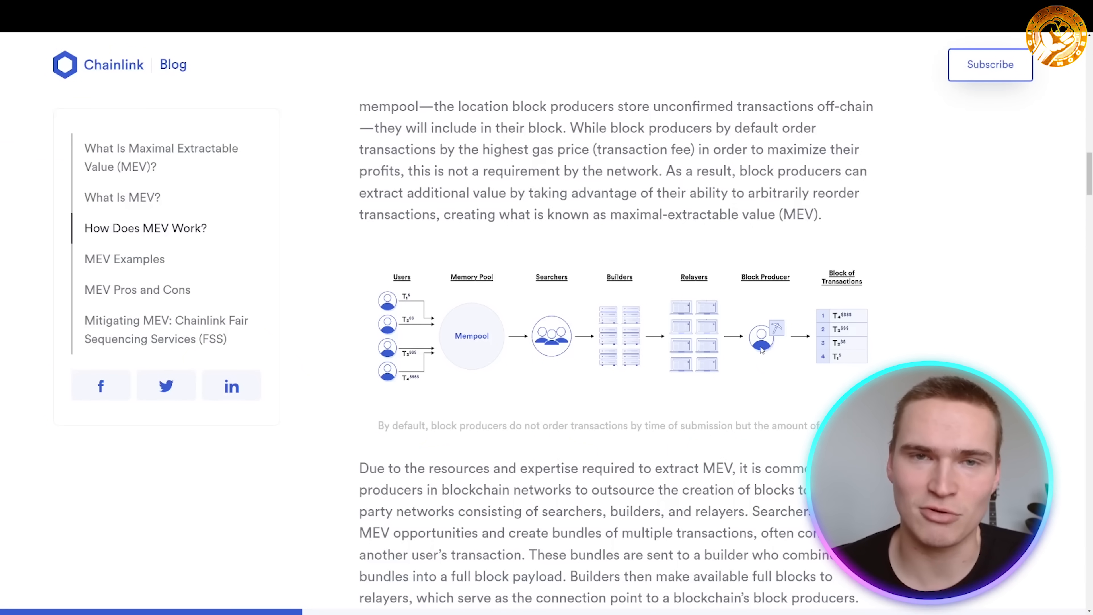
{"action": "mouse_move", "coordinate": [738, 362]}
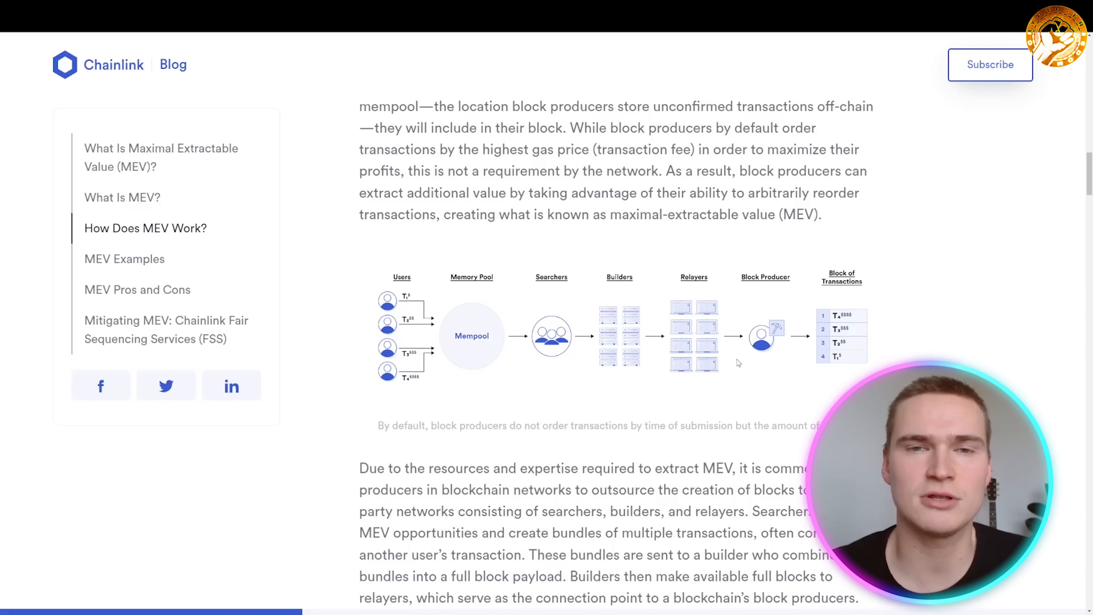
{"action": "mouse_move", "coordinate": [745, 387]}
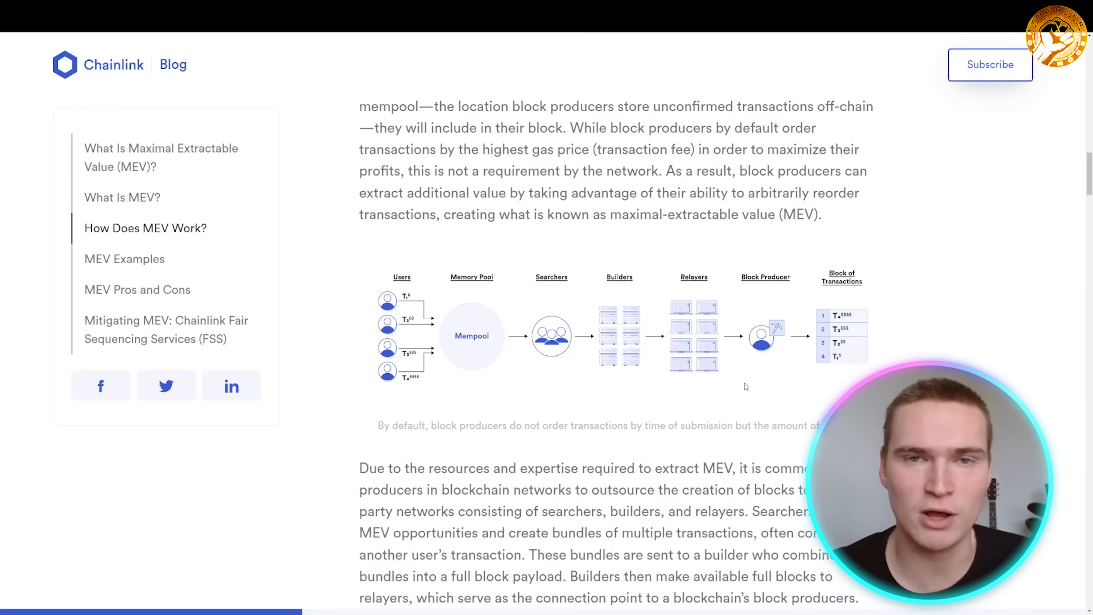
{"action": "mouse_move", "coordinate": [479, 285]}
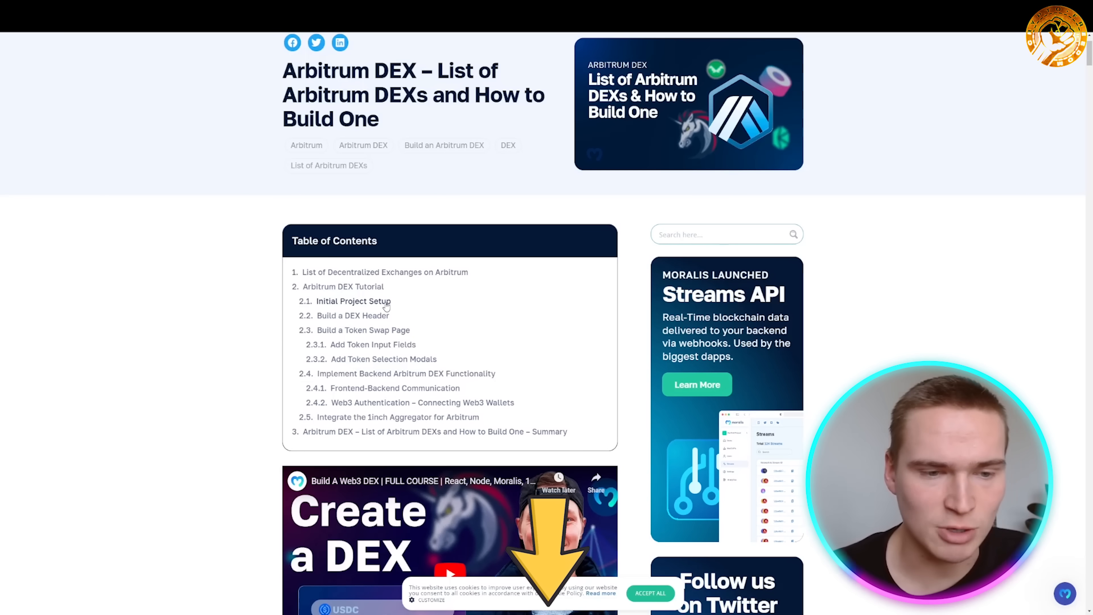
{"action": "scroll", "scroll_direction": "up", "scroll_amount": 3}
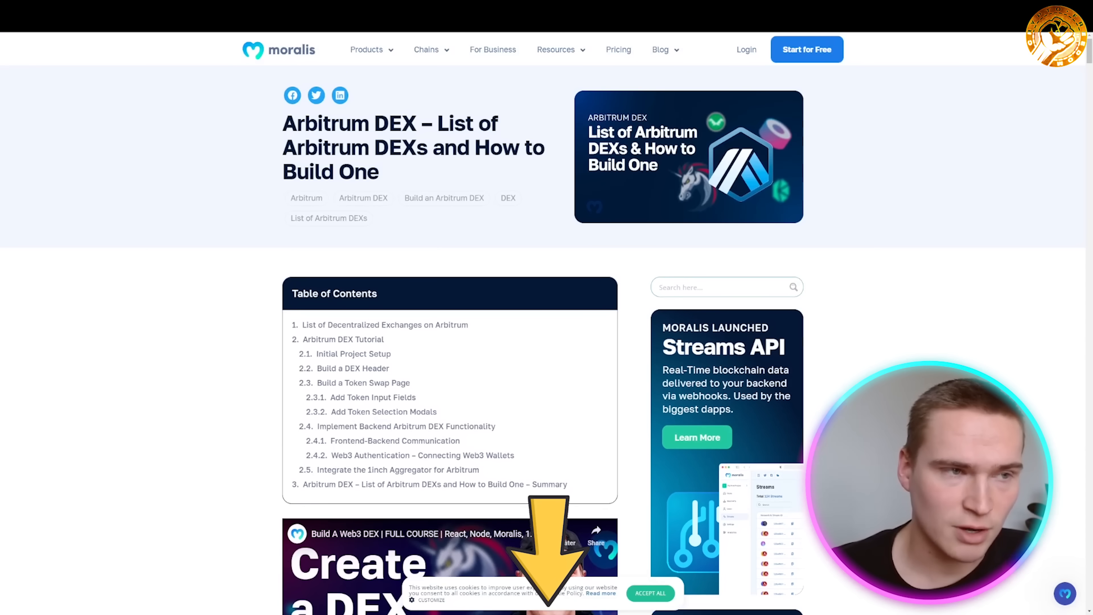
{"action": "scroll", "scroll_direction": "down", "scroll_amount": 3}
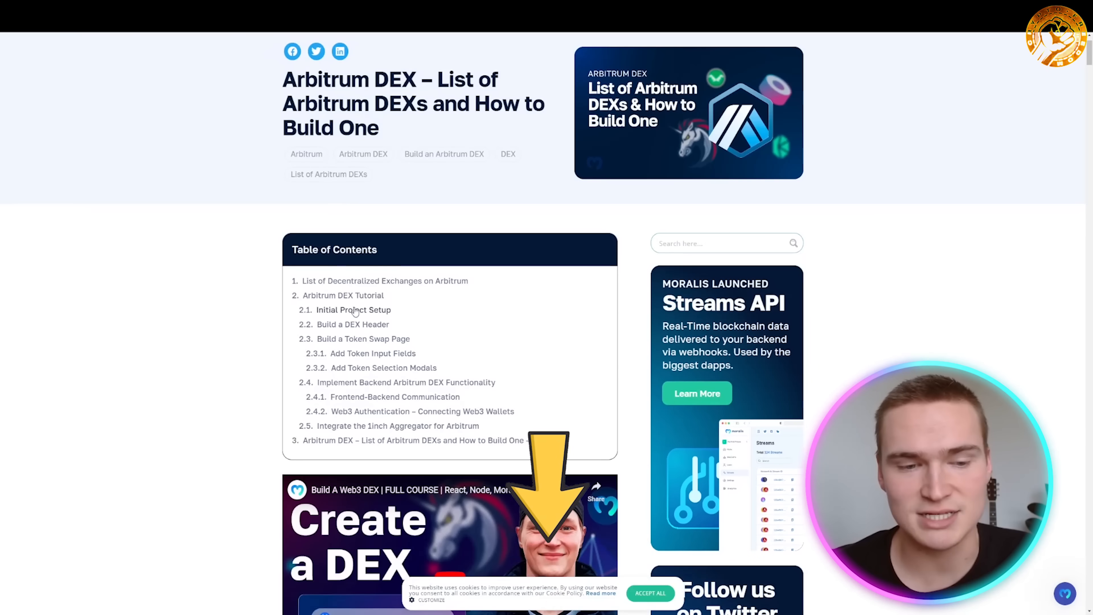
{"action": "scroll", "scroll_direction": "down", "scroll_amount": 3}
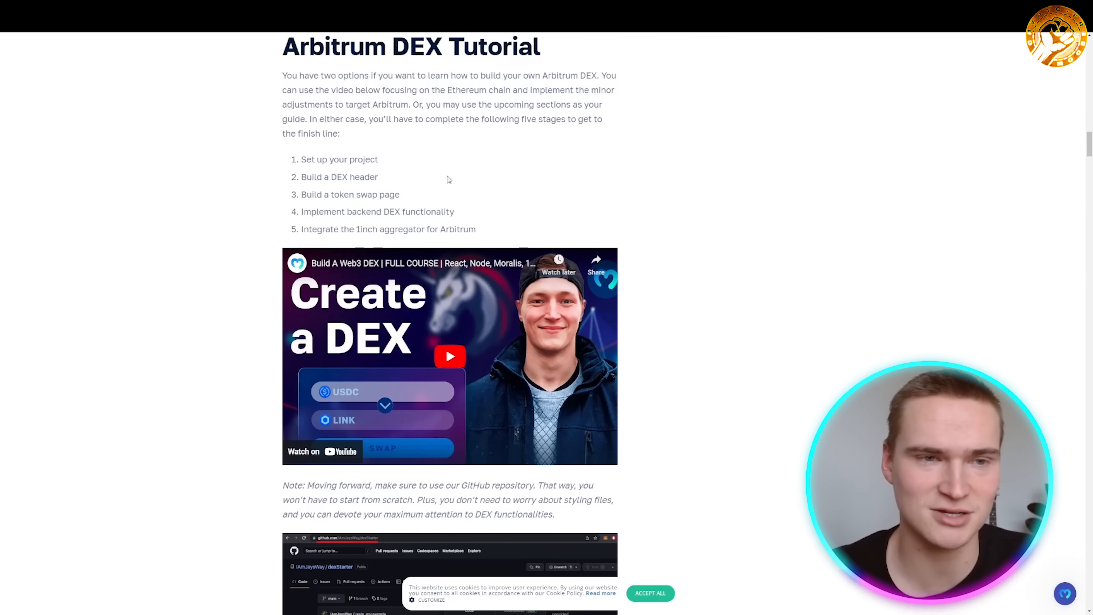
{"action": "scroll", "scroll_direction": "down", "scroll_amount": 3}
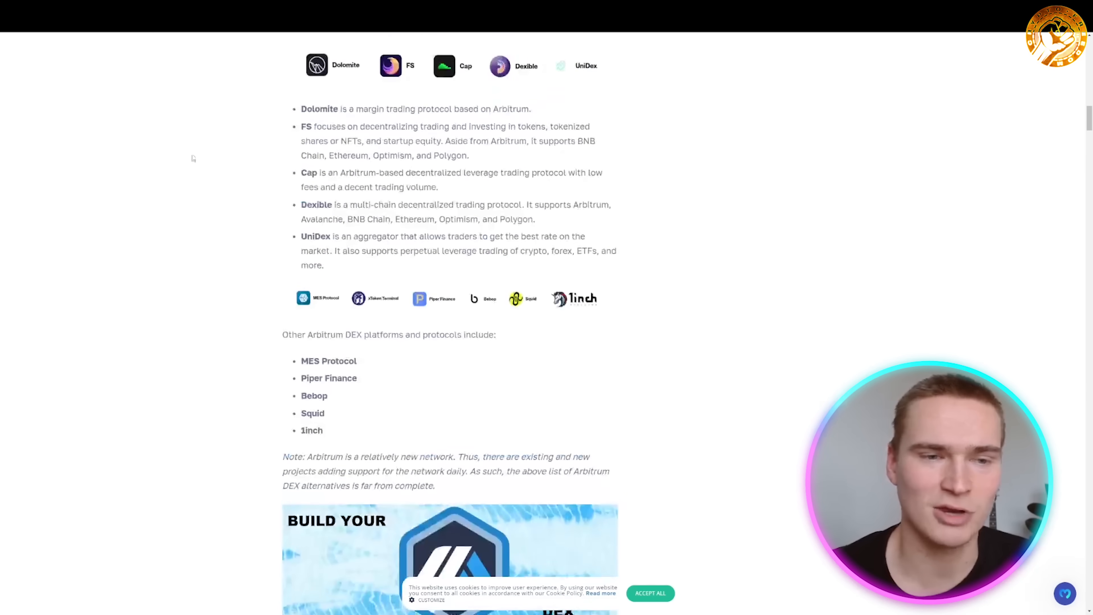
{"action": "scroll", "scroll_direction": "up", "scroll_amount": 3}
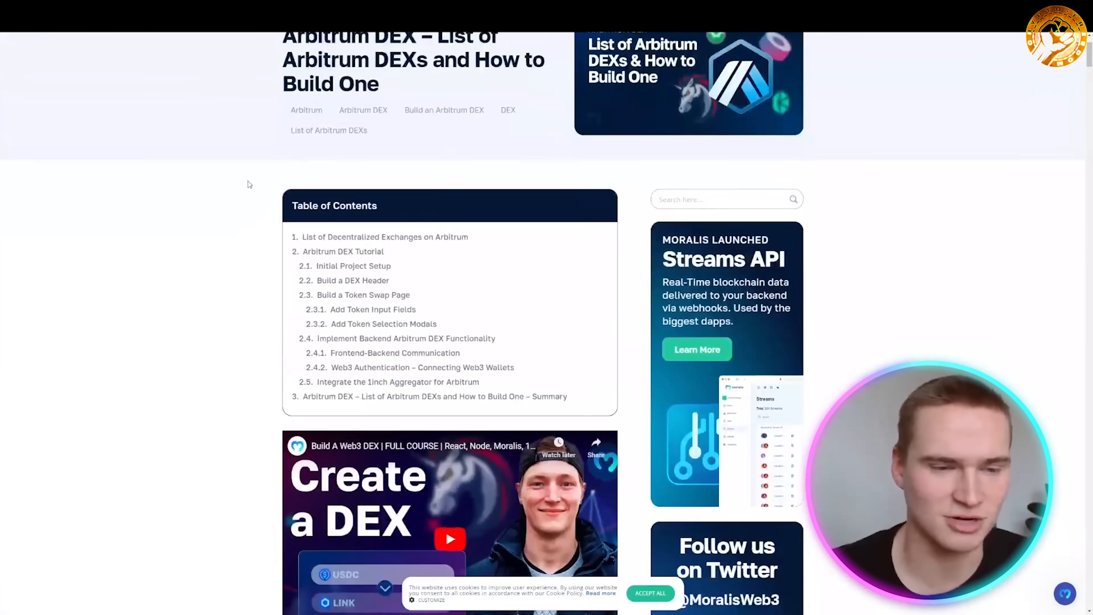
{"action": "scroll", "scroll_direction": "down", "scroll_amount": 3}
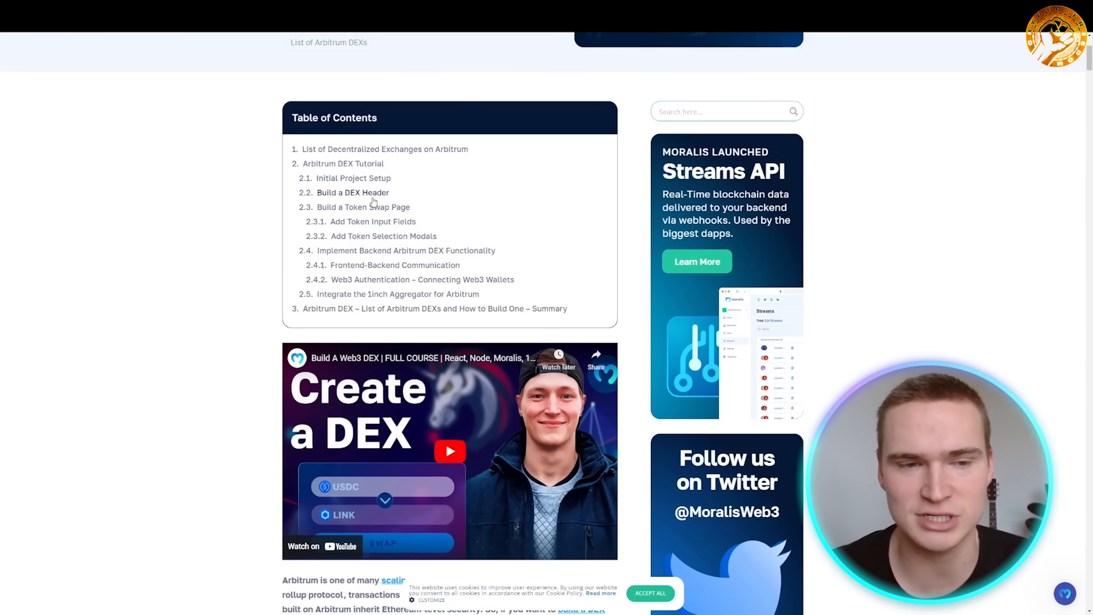
{"action": "mouse_move", "coordinate": [463, 221]}
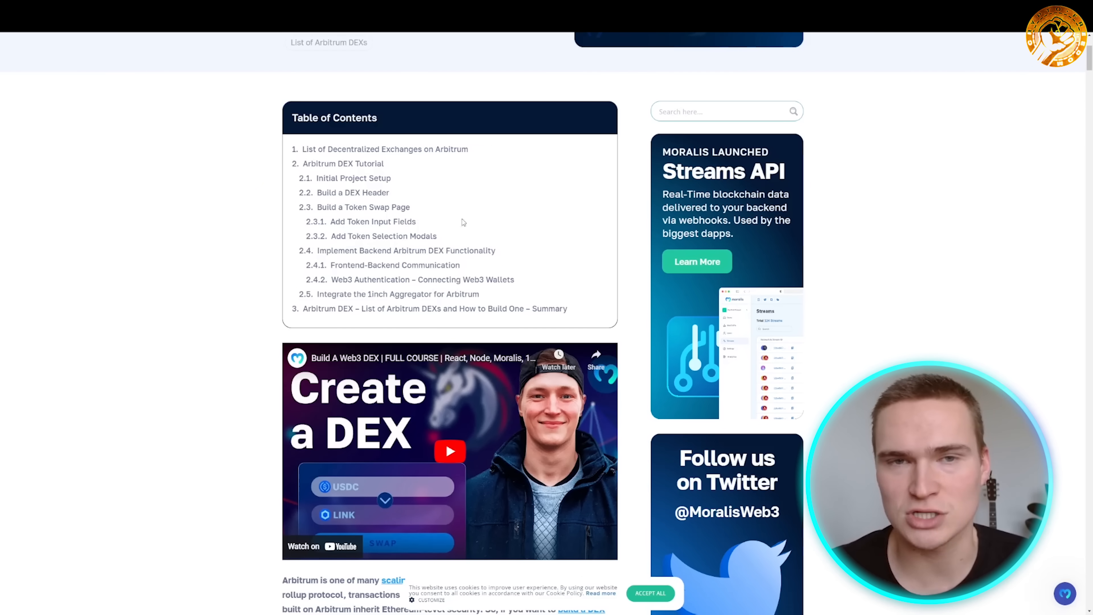
{"action": "mouse_move", "coordinate": [367, 254]}
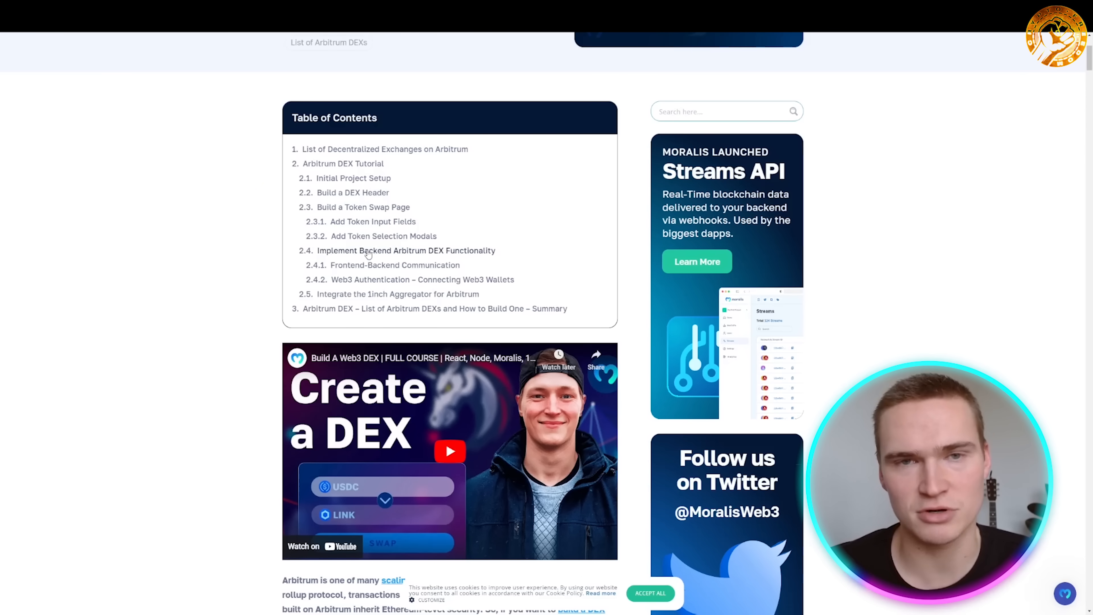
{"action": "mouse_move", "coordinate": [375, 407]}
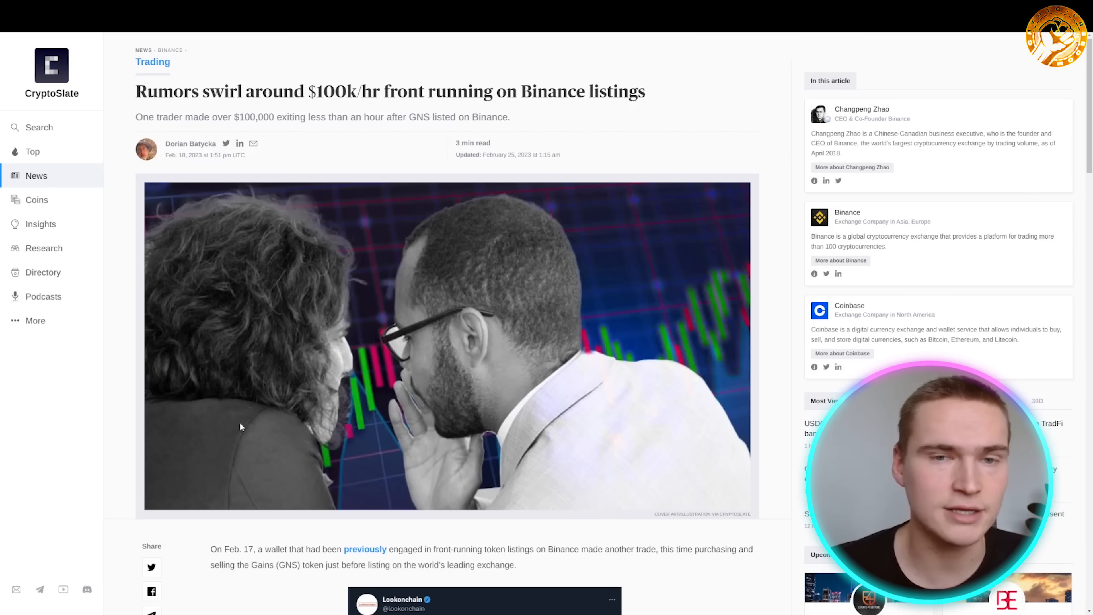
{"action": "mouse_move", "coordinate": [284, 465]}
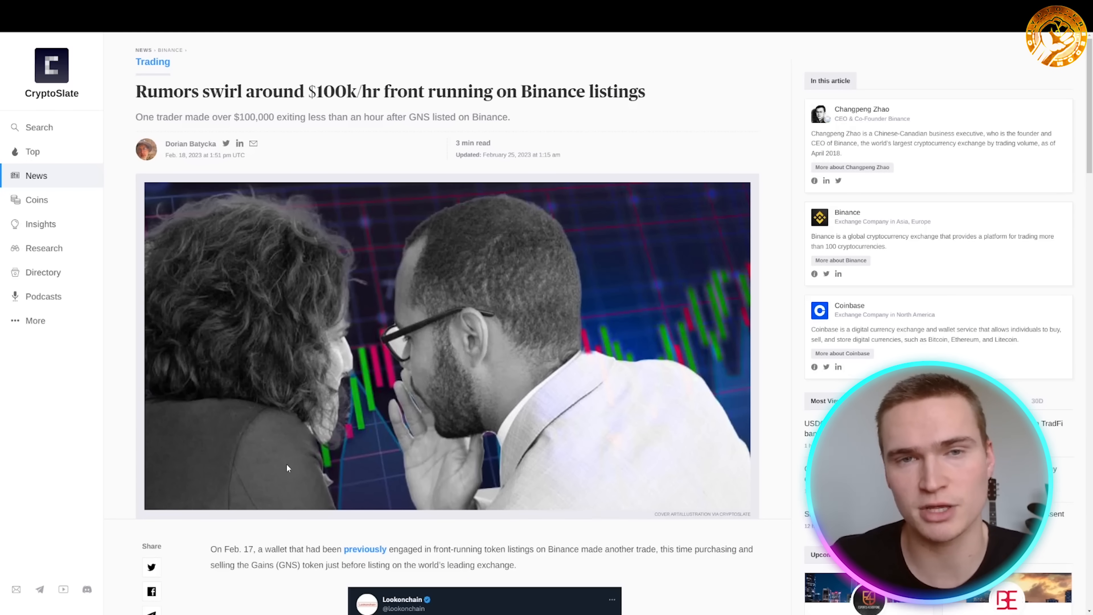
{"action": "mouse_move", "coordinate": [516, 330]}
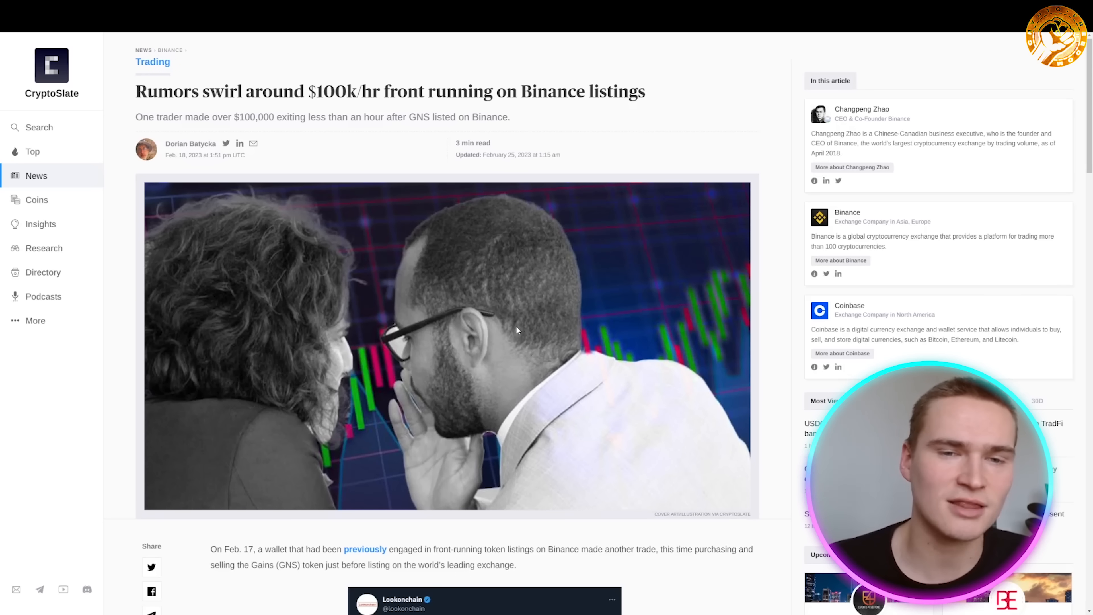
{"action": "mouse_move", "coordinate": [515, 166]}
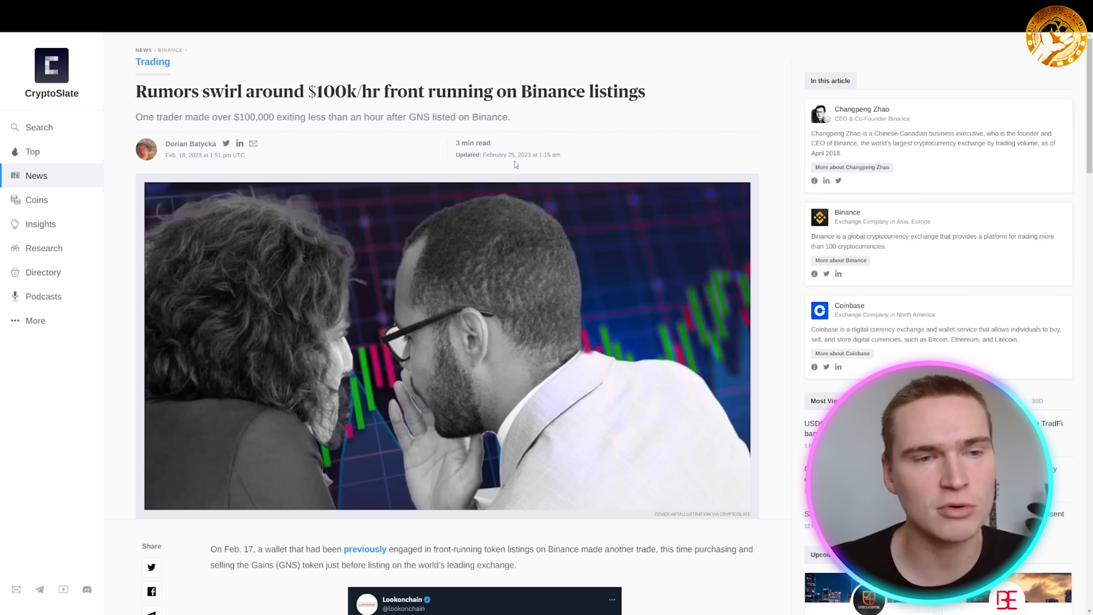
{"action": "mouse_move", "coordinate": [262, 109]}
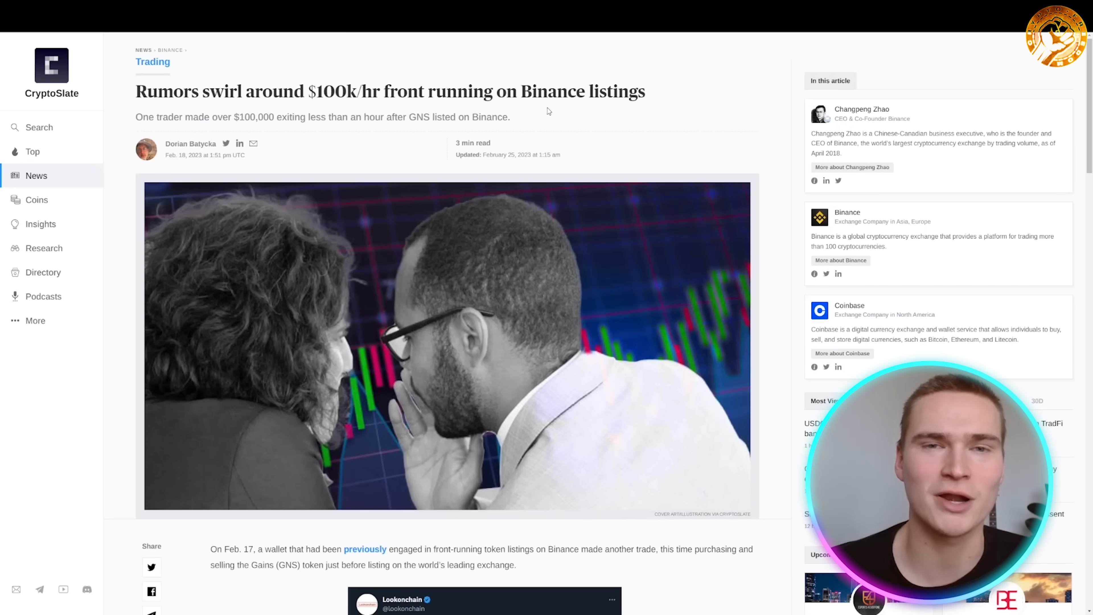
{"action": "scroll", "scroll_direction": "down", "scroll_amount": 3}
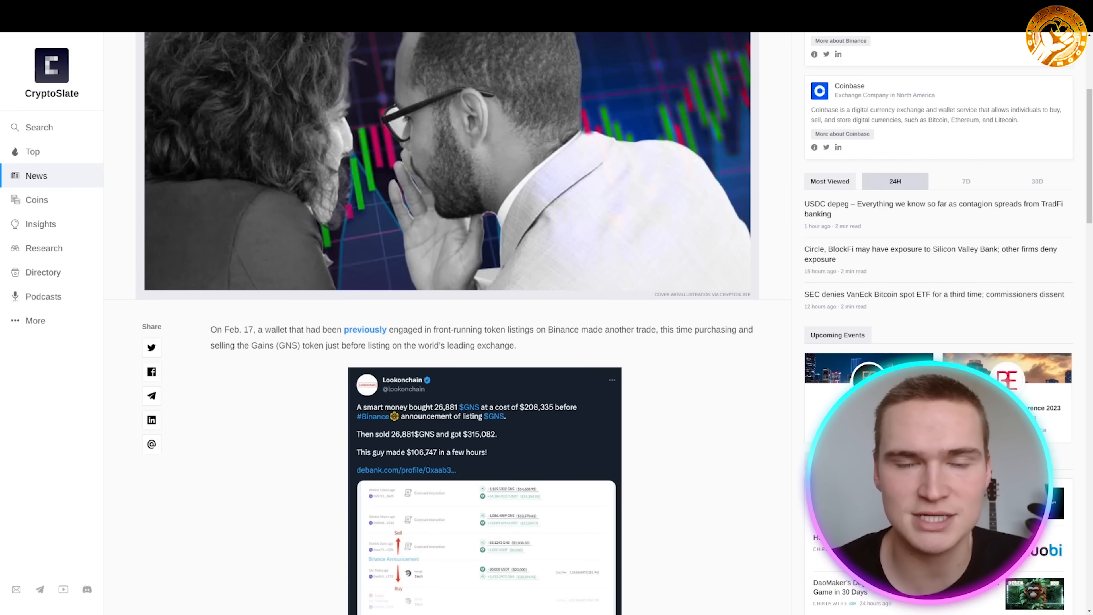
{"action": "mouse_move", "coordinate": [215, 403]}
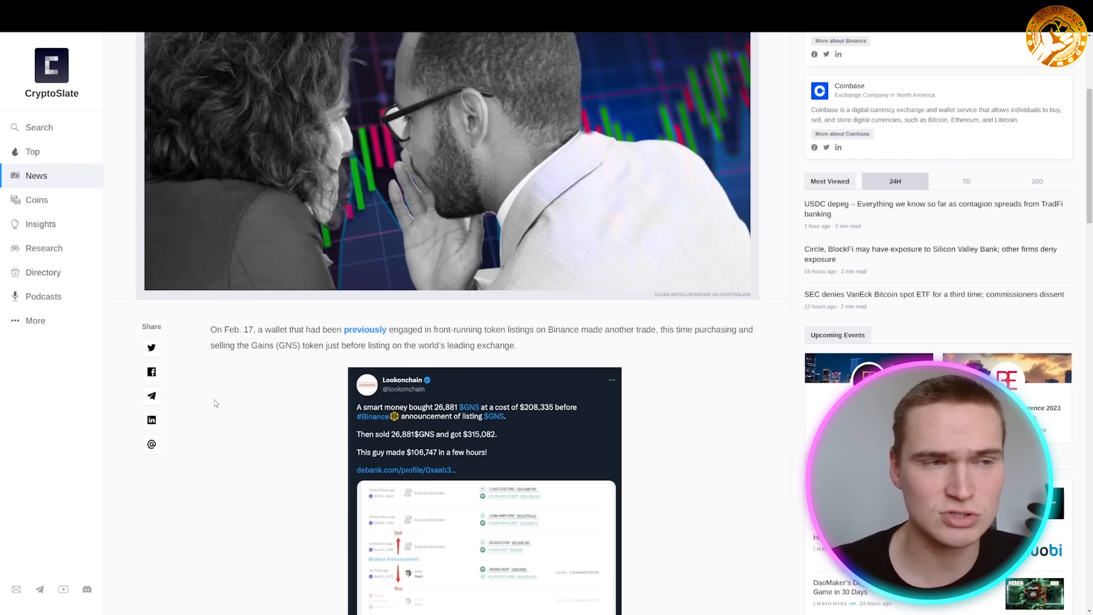
{"action": "mouse_move", "coordinate": [425, 261]}
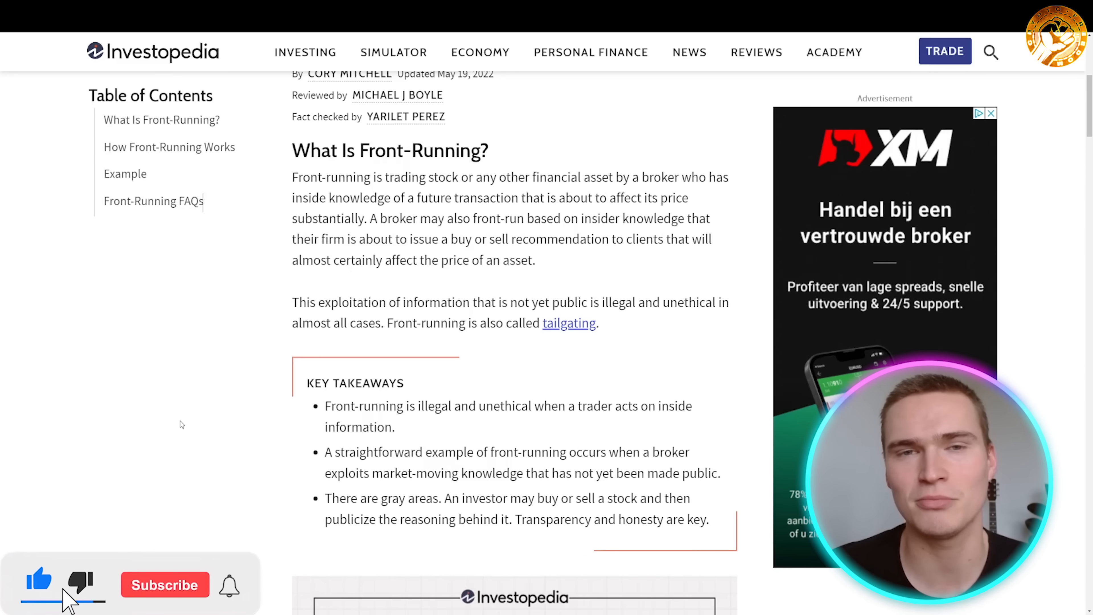
Step: Bring up Investopedia's 'What Is Front-Running?' article with its key takeaways
{"action": "left_click", "coordinate": [165, 584]}
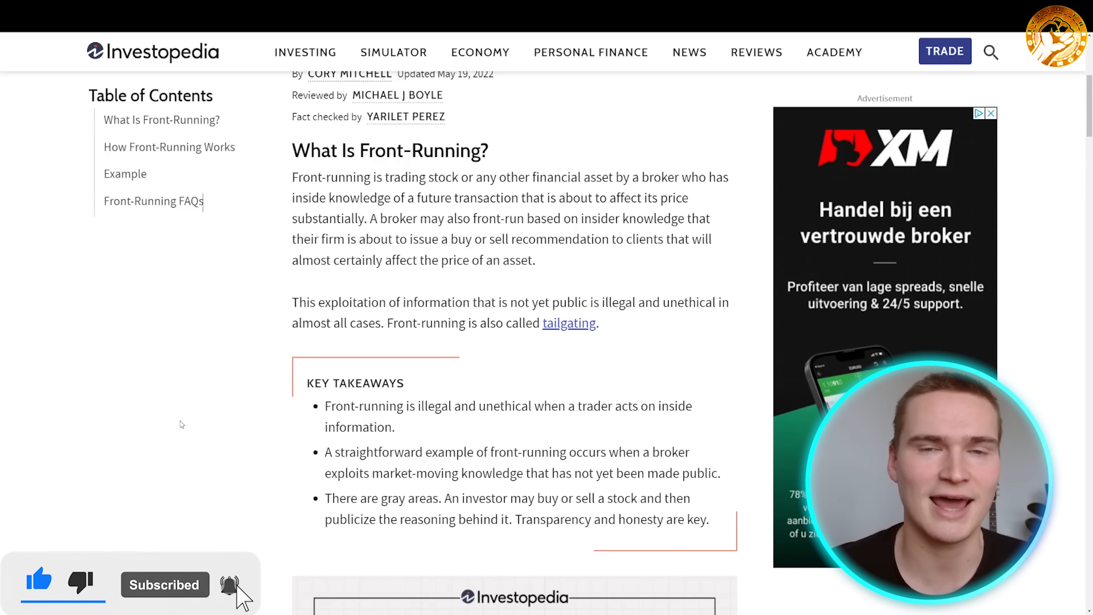